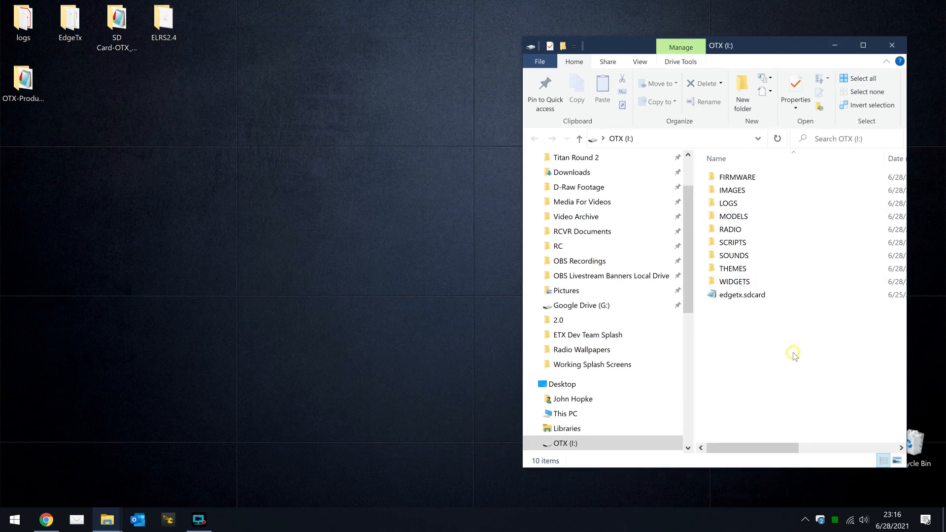
Step: Select all ten EdgeTX items on the OTX (I:) drive and permanently delete them
key(ctrl+a)
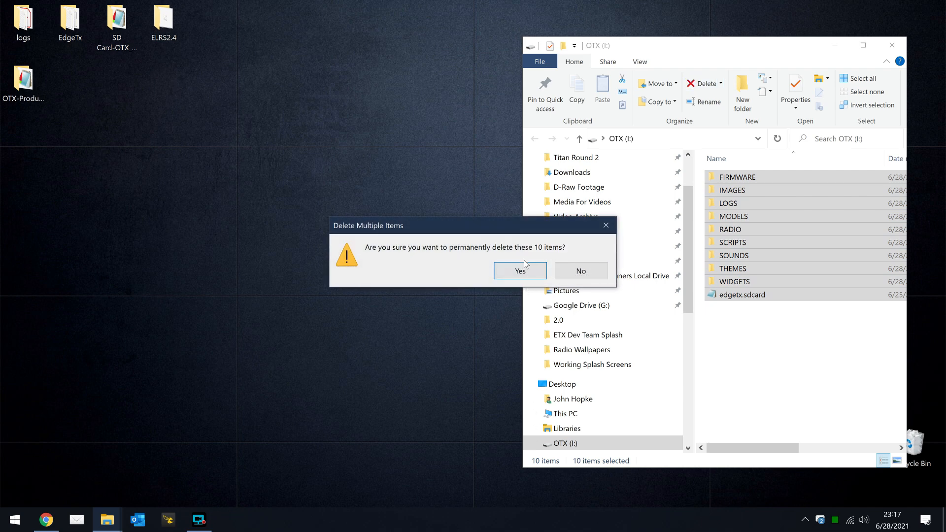
click(520, 270)
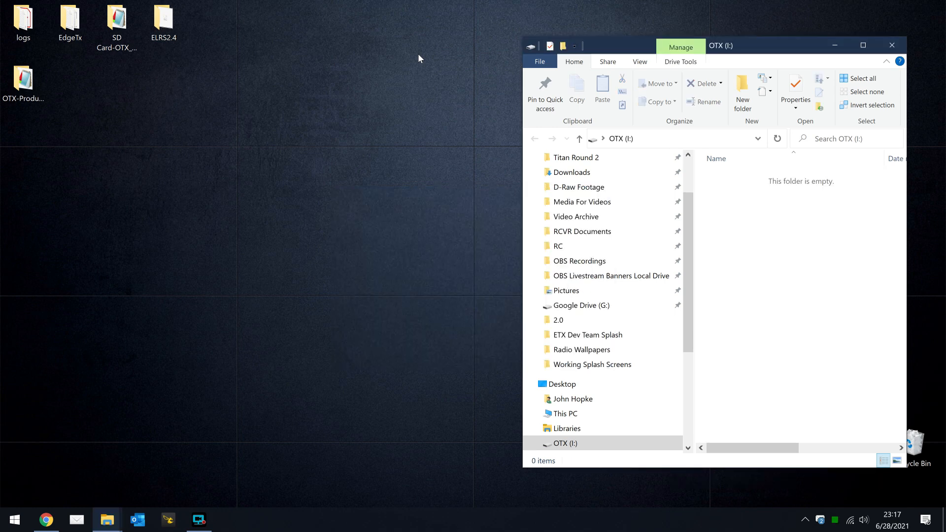
mouse_move(137, 68)
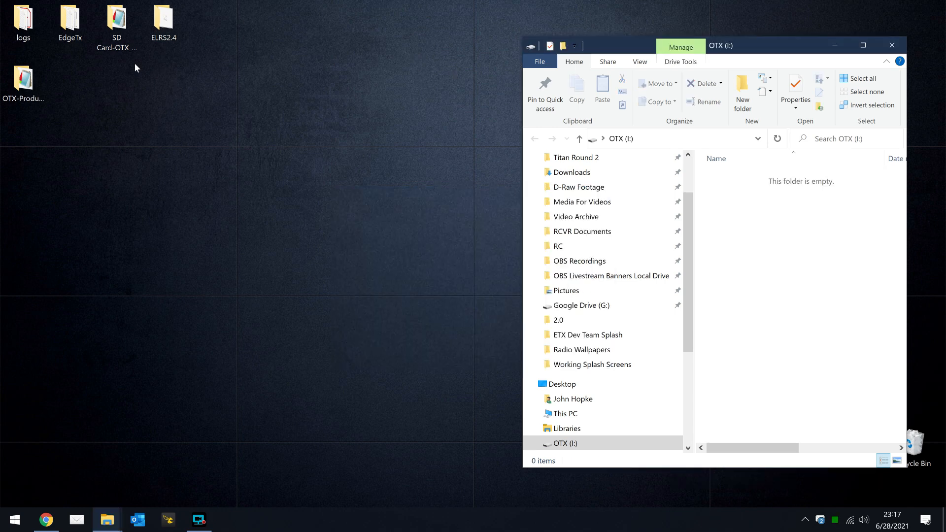
Step: Open the 'SD Card-OTX' backup folder from the desktop
double_click(23, 78)
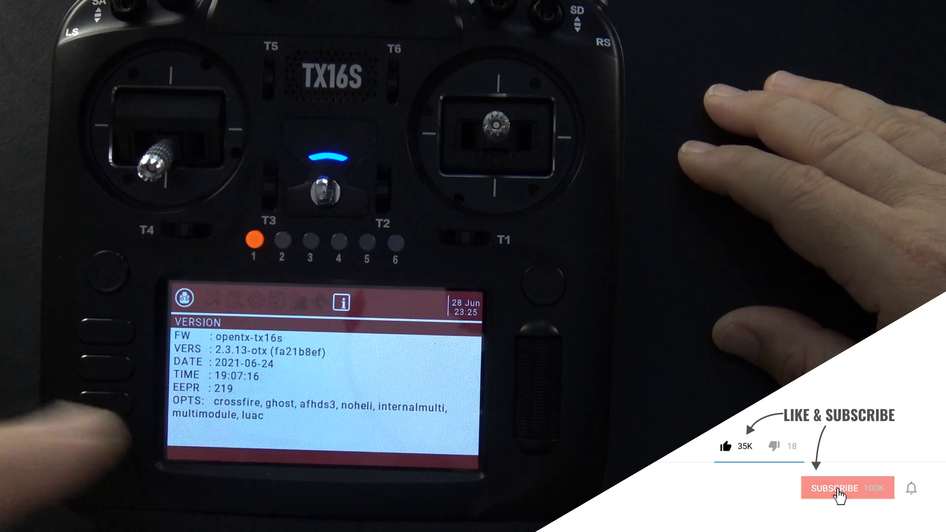
Step: Show the Version page reporting opentx-tx16s 2.3.13 firmware dated 2021-06-24
click(841, 491)
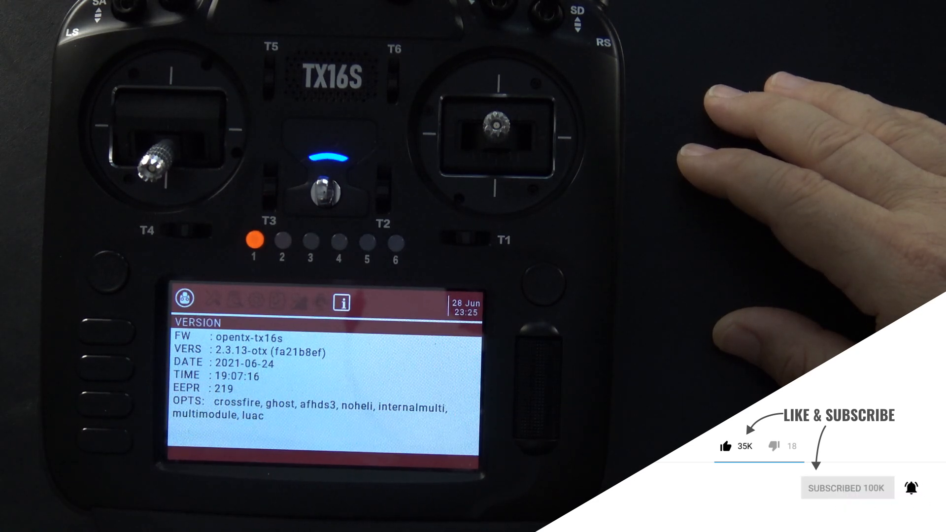